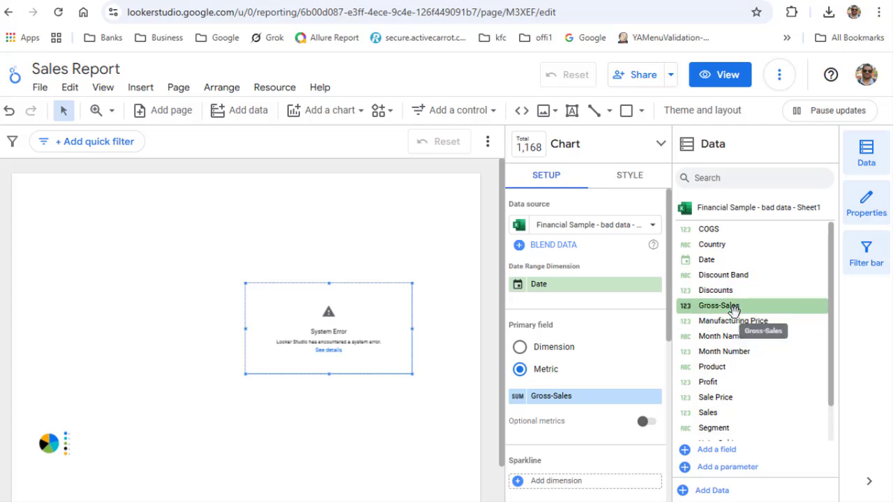
pyautogui.moveTo(759, 311)
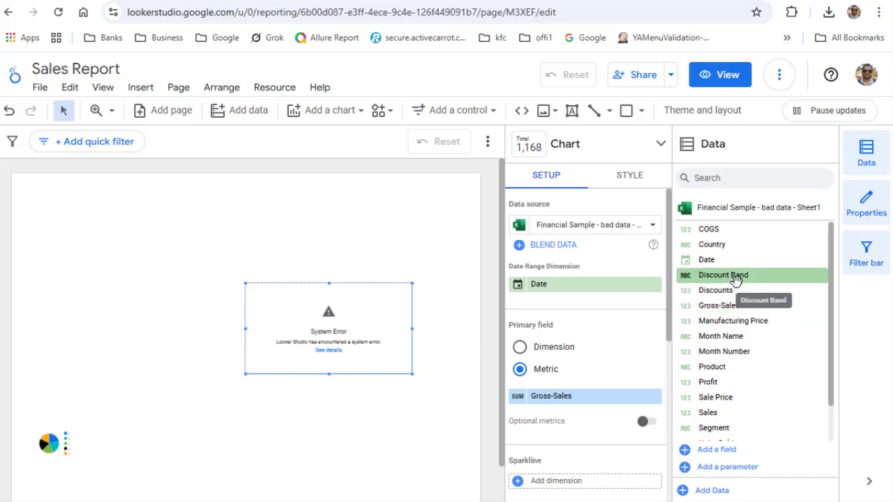
pyautogui.moveTo(717, 305)
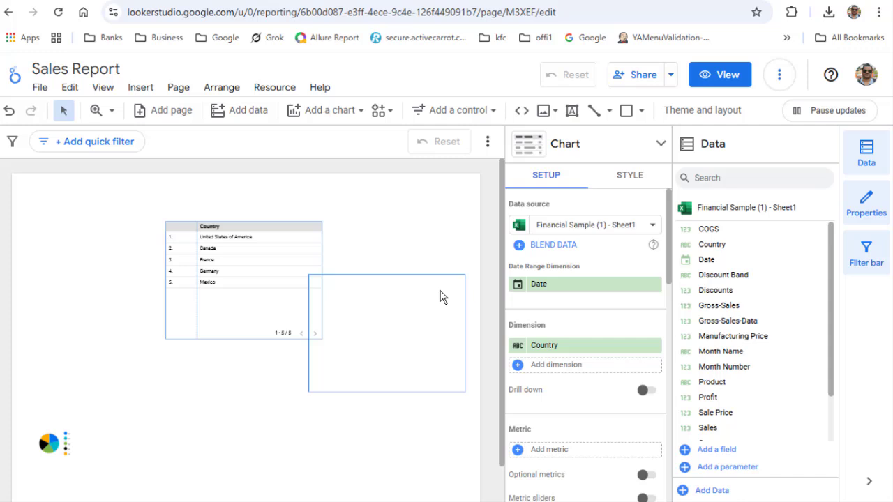
pyautogui.moveTo(639, 376)
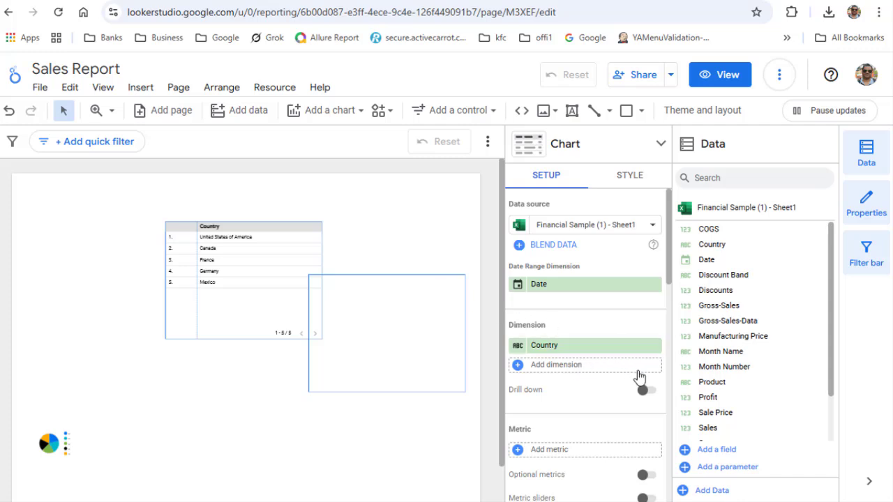
# Check the Data source list, then select the Gross-Sales scorecard from the bad-data sheet.
pyautogui.click(593, 225)
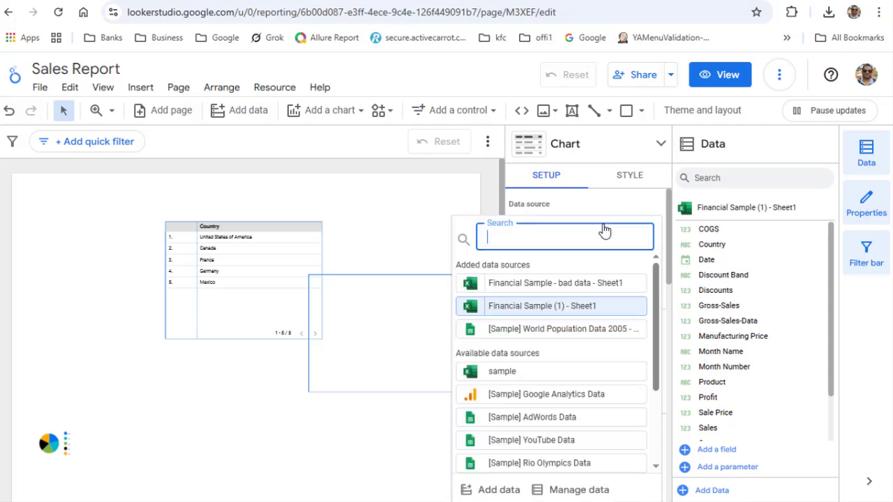
pyautogui.click(551, 283)
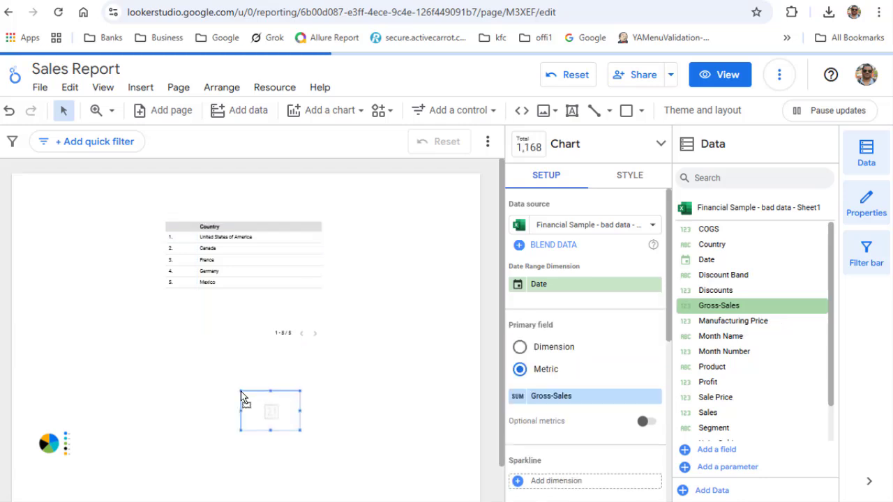
pyautogui.moveTo(361, 438)
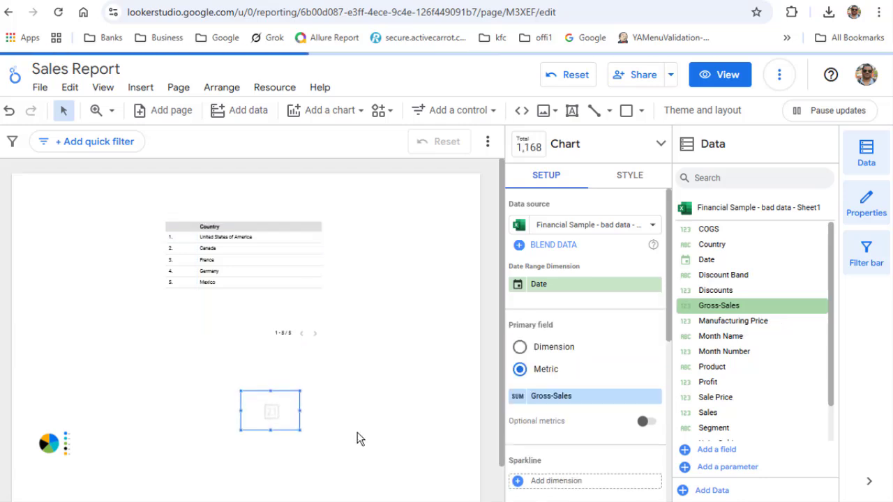